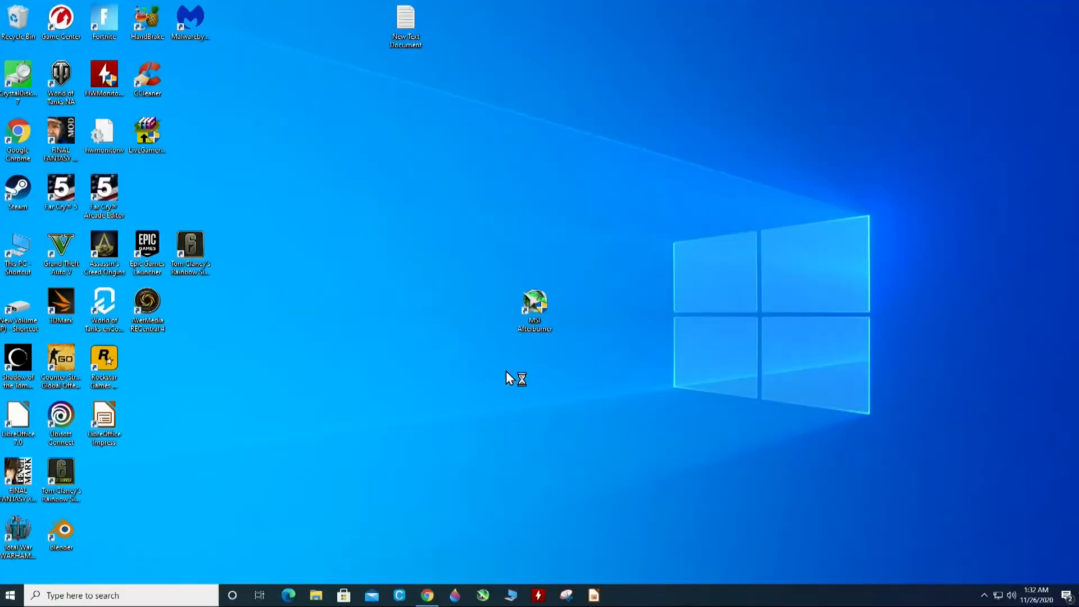
- Launch MSI Afterburner from its desktop shortcut to view the GTX 1650 SUPER's clocks
{"action": "double_click", "coordinate": [535, 303]}
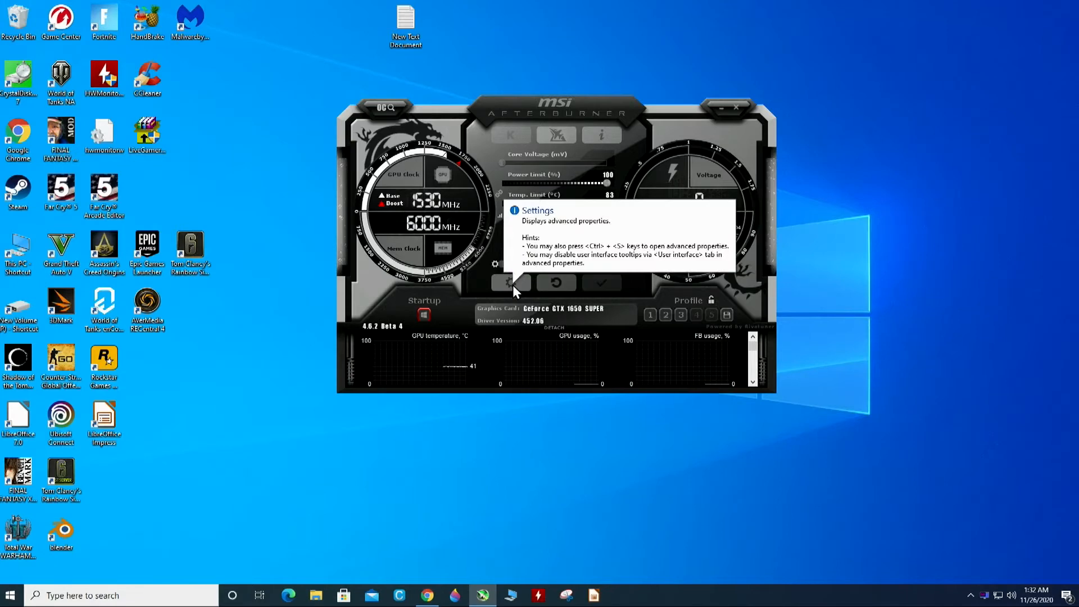
- Switch the interface skin to MSI Touch of Modern by Drerex Design in User Interface properties
{"action": "left_click", "coordinate": [509, 282]}
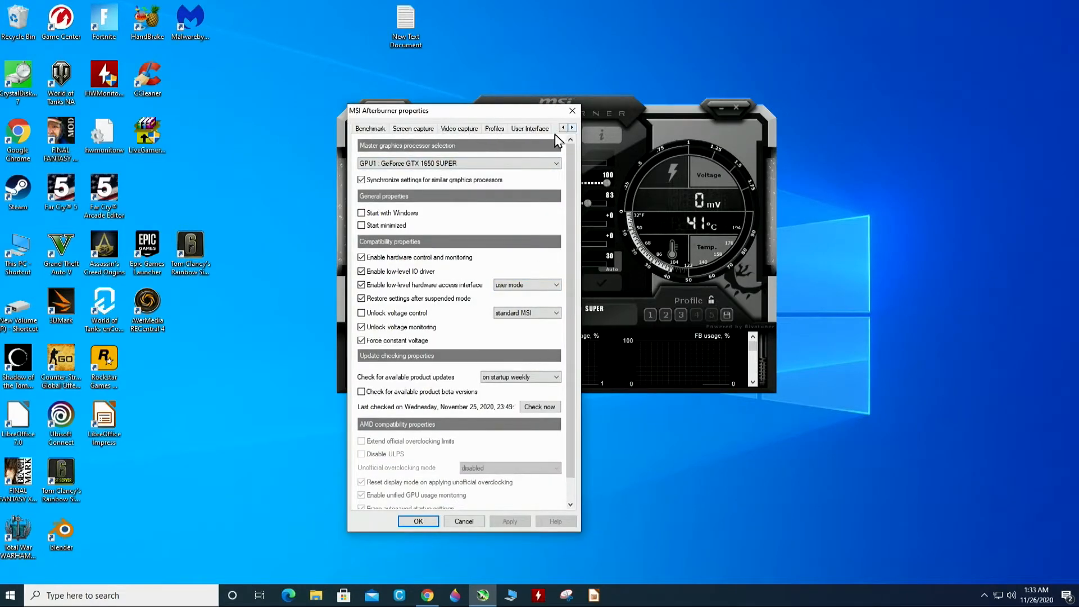
{"action": "left_click", "coordinate": [530, 128]}
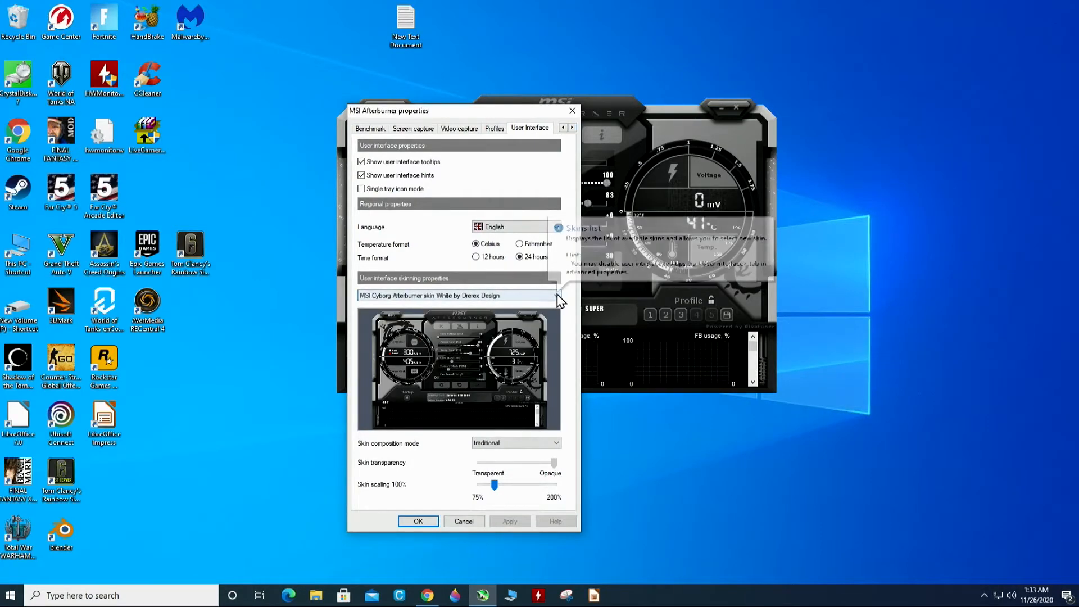
{"action": "left_click", "coordinate": [557, 295]}
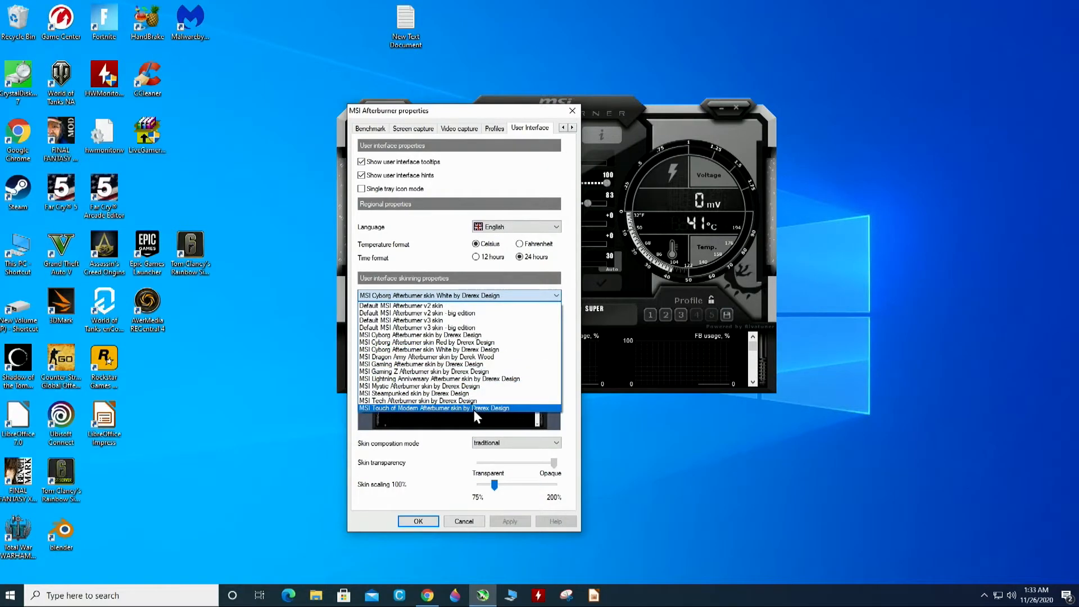
{"action": "left_click", "coordinate": [435, 407]}
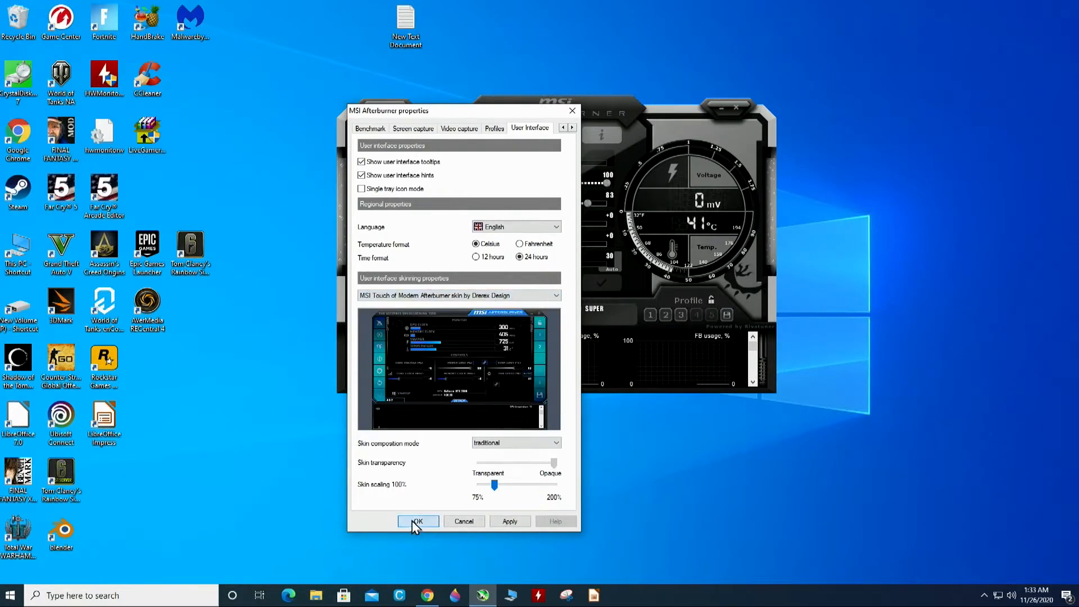
{"action": "left_click", "coordinate": [418, 520]}
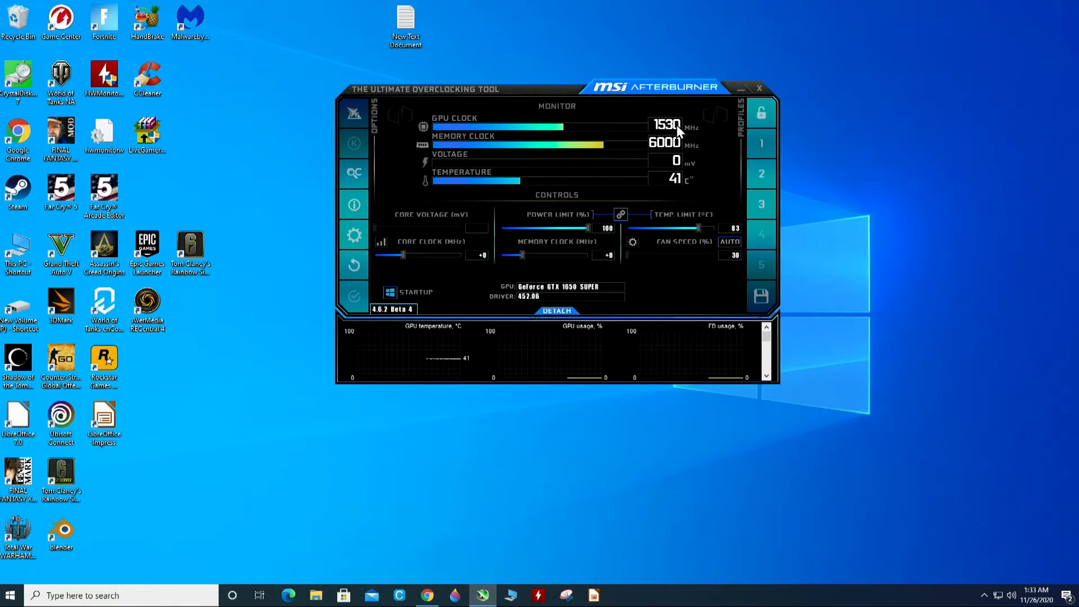
{"action": "mouse_move", "coordinate": [681, 145]}
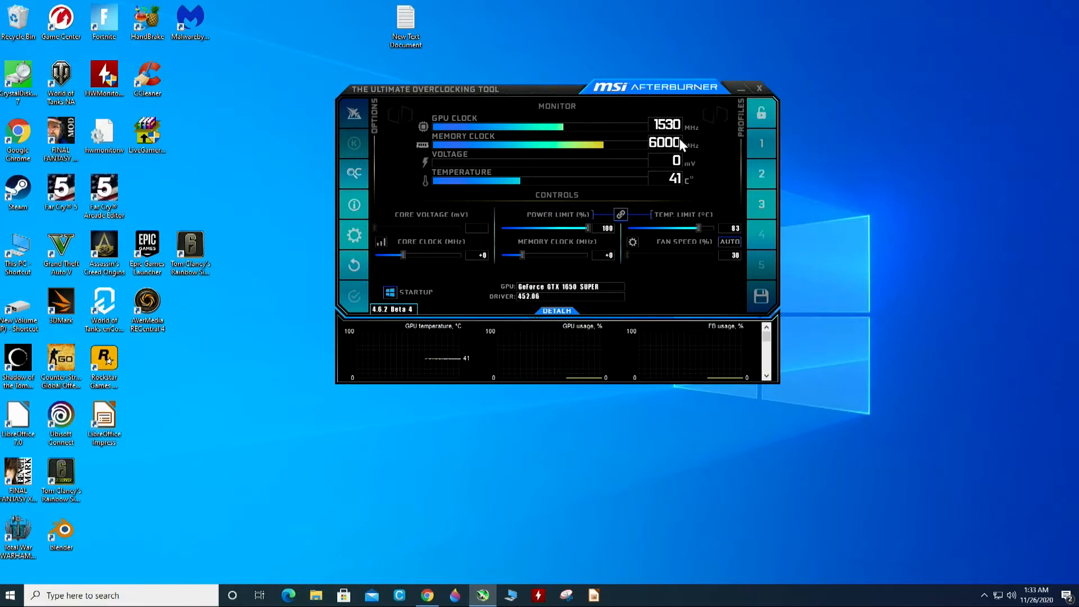
{"action": "mouse_move", "coordinate": [674, 157]}
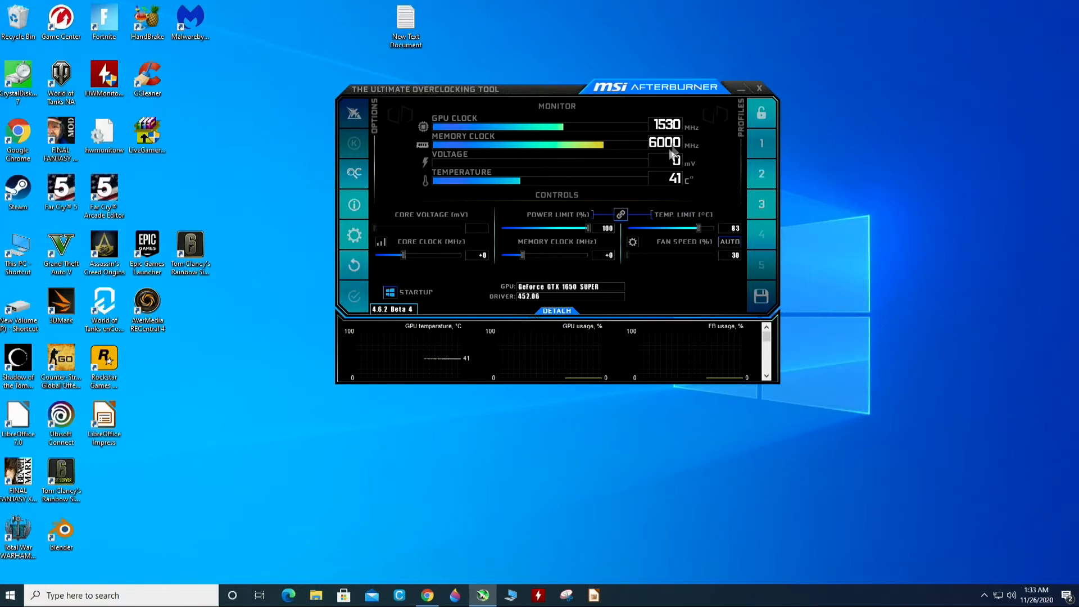
{"action": "mouse_move", "coordinate": [529, 164]}
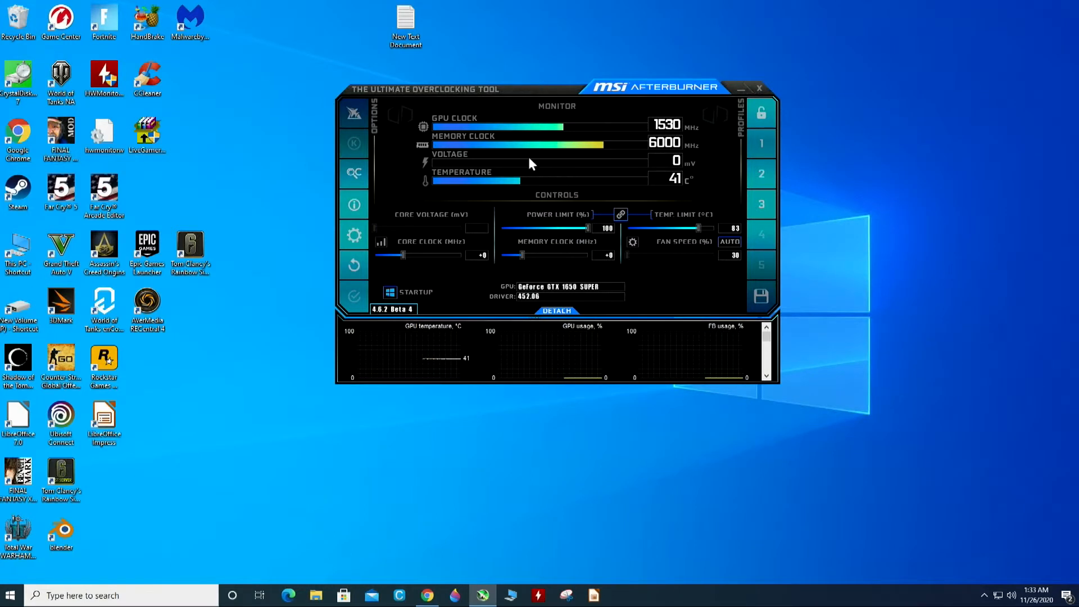
{"action": "mouse_move", "coordinate": [592, 176]}
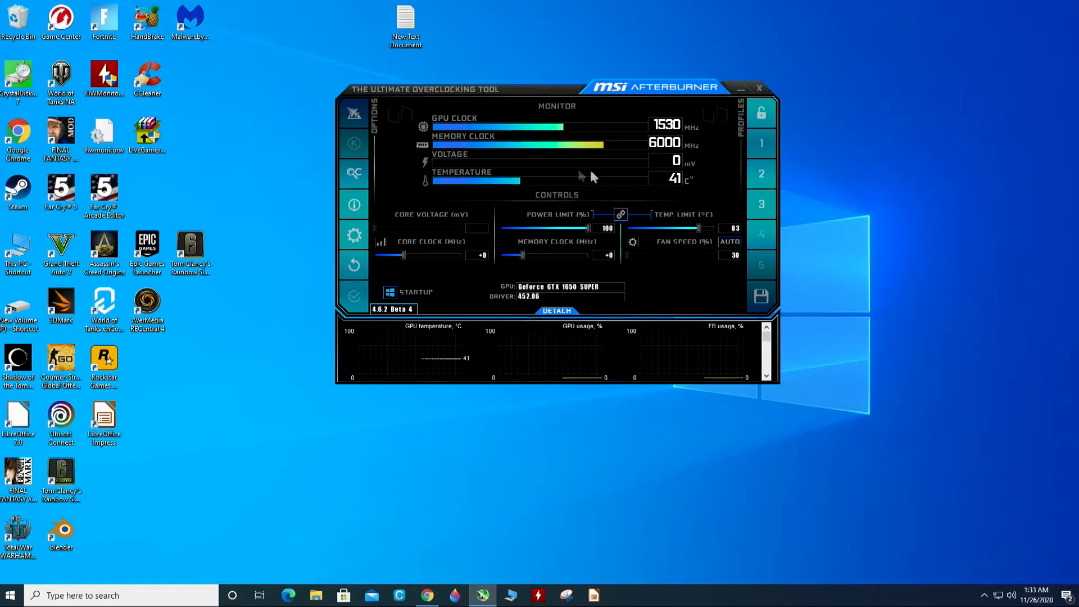
{"action": "mouse_move", "coordinate": [671, 181]}
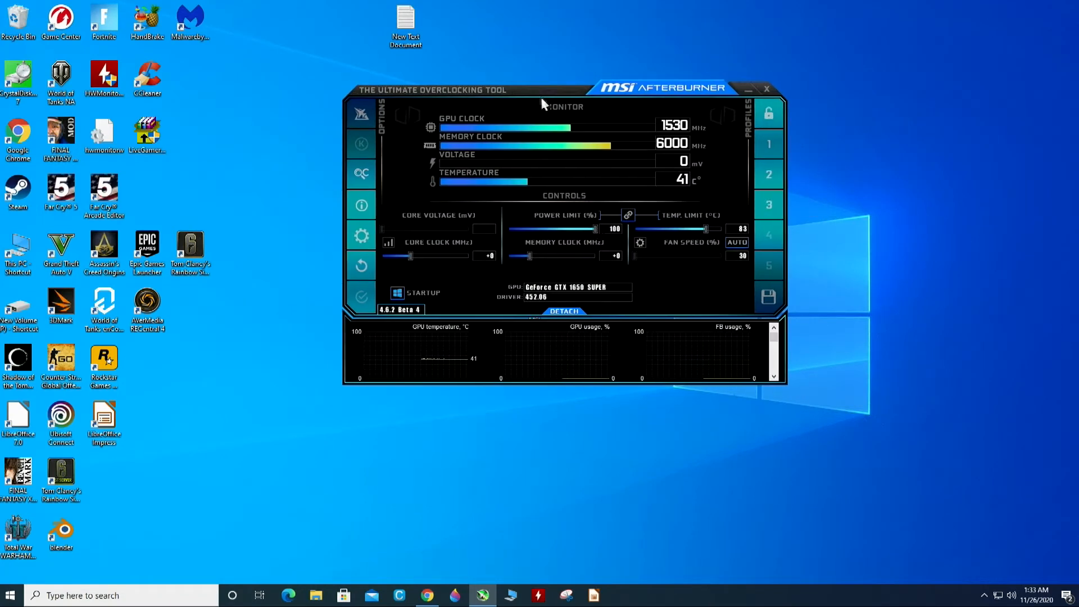
- Reposition the Afterburner window slightly left on the desktop
{"action": "left_click_drag", "start_coordinate": [544, 103], "coordinate": [519, 90]}
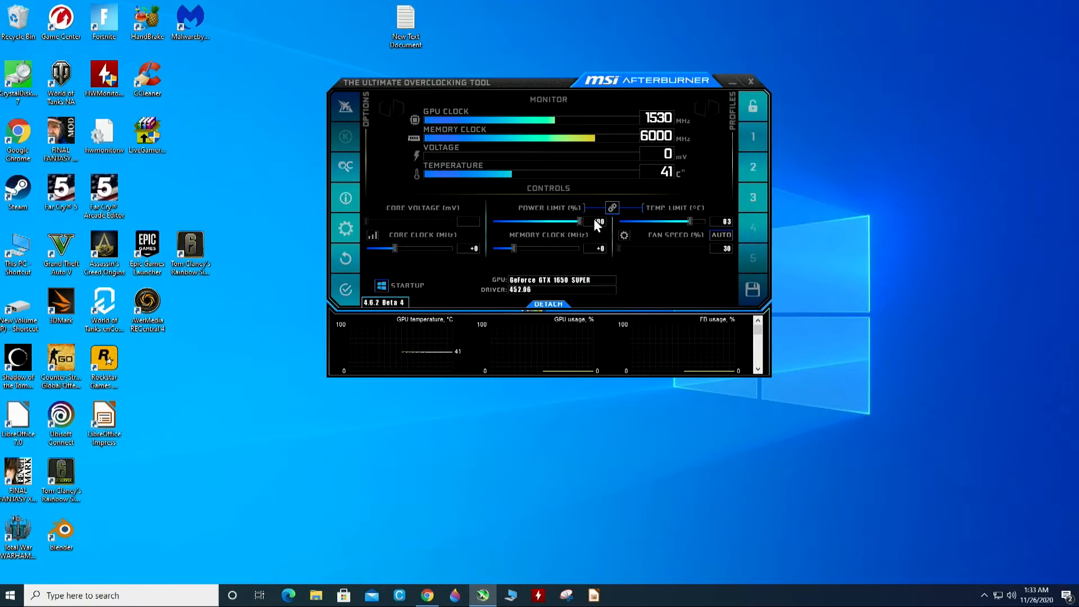
{"action": "mouse_move", "coordinate": [599, 222]}
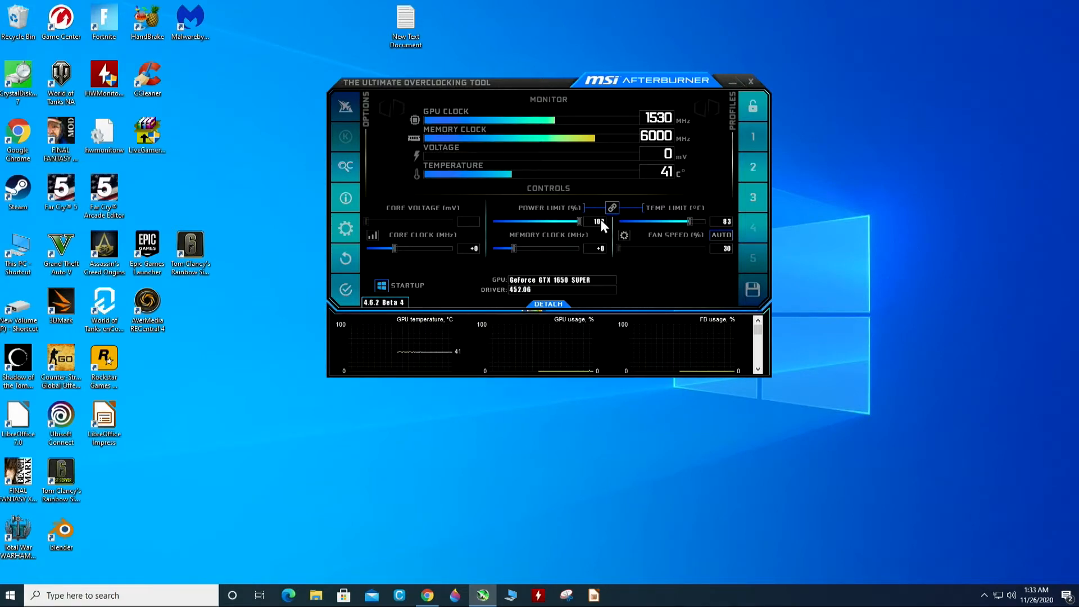
{"action": "mouse_move", "coordinate": [596, 255]}
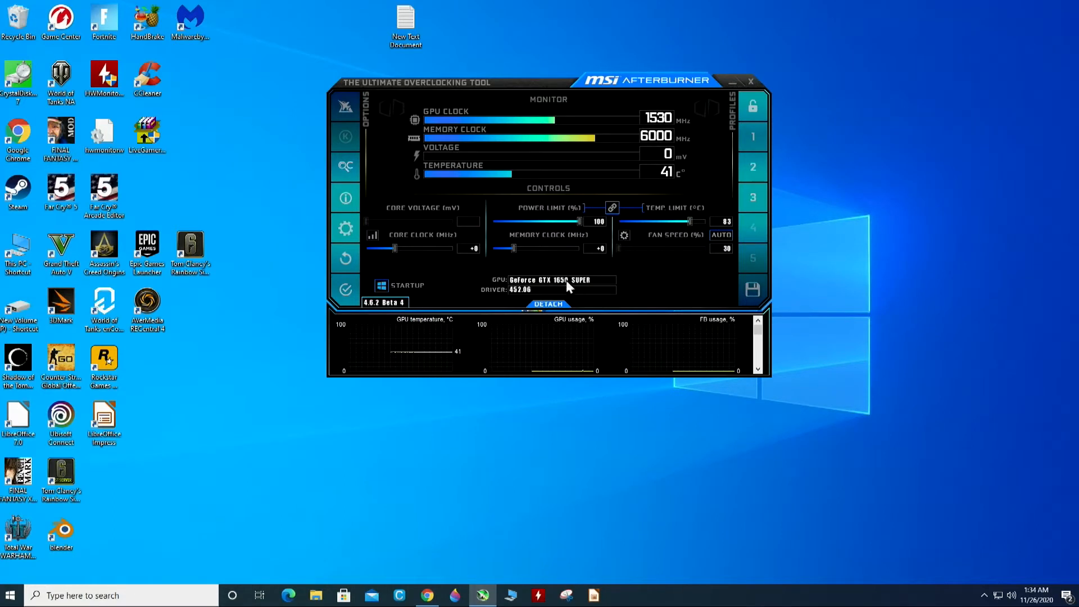
{"action": "mouse_move", "coordinate": [618, 271]}
{"action": "type", "text": "15"}
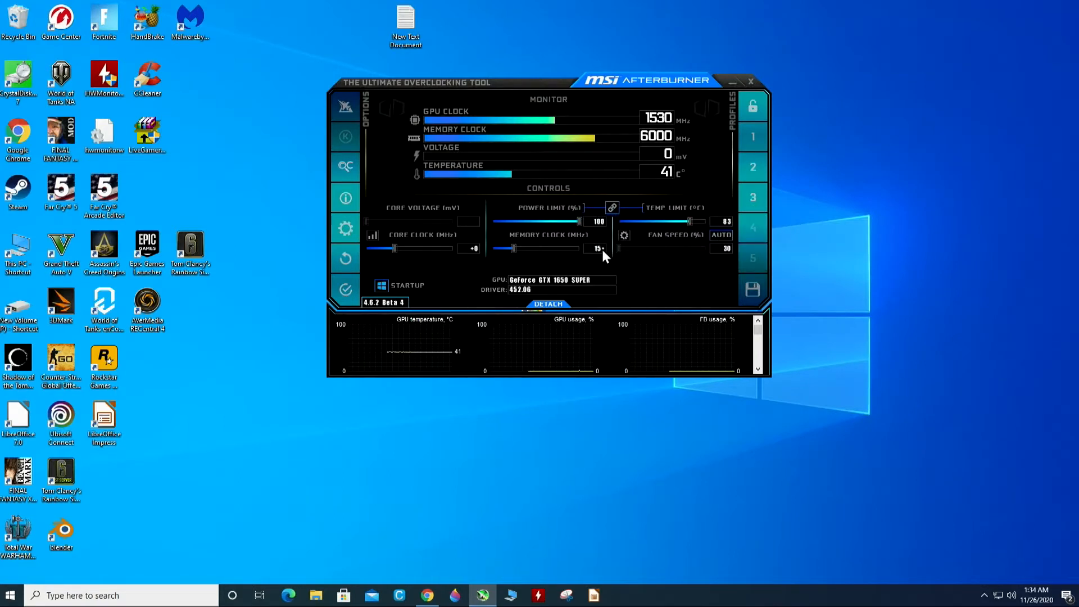
- Drag the Memory Clock slider to a +1500 MHz offset
{"action": "left_click_drag", "start_coordinate": [513, 248], "coordinate": [583, 248]}
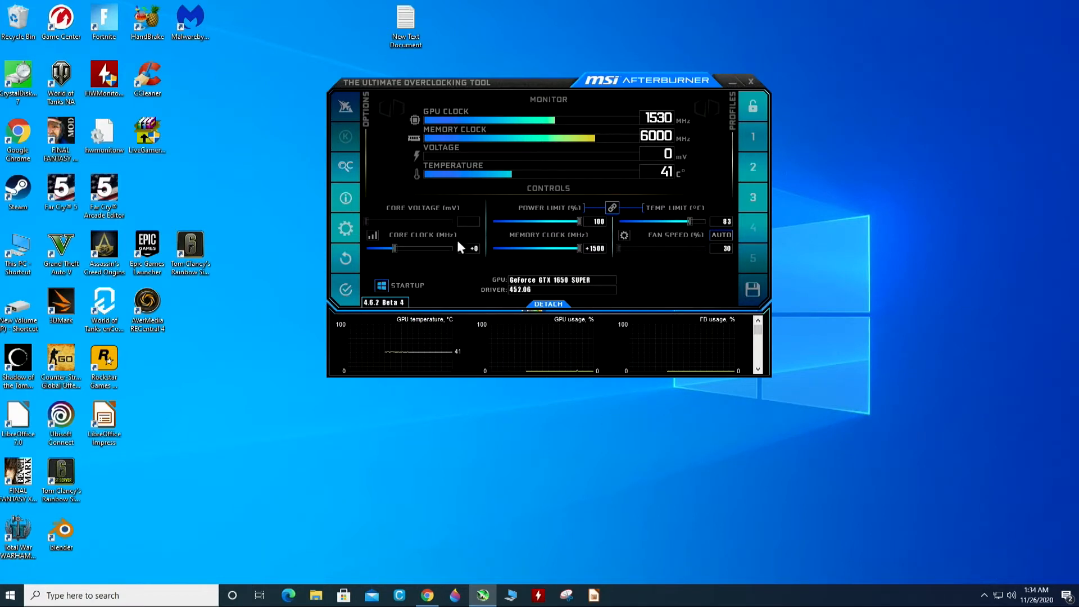
{"action": "mouse_move", "coordinate": [473, 256]}
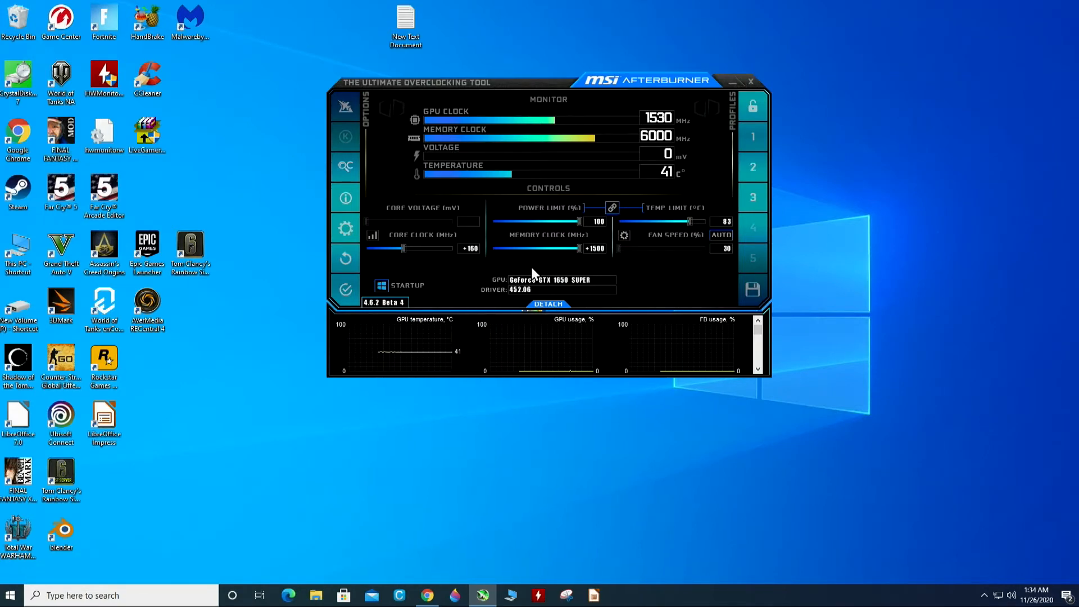
{"action": "mouse_move", "coordinate": [496, 253]}
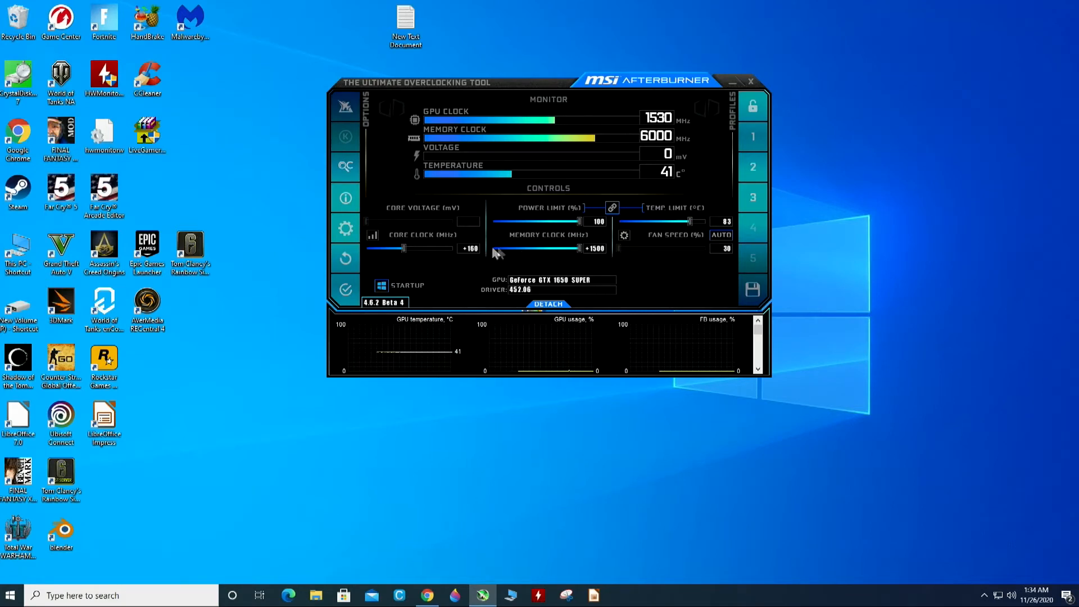
{"action": "mouse_move", "coordinate": [482, 269]}
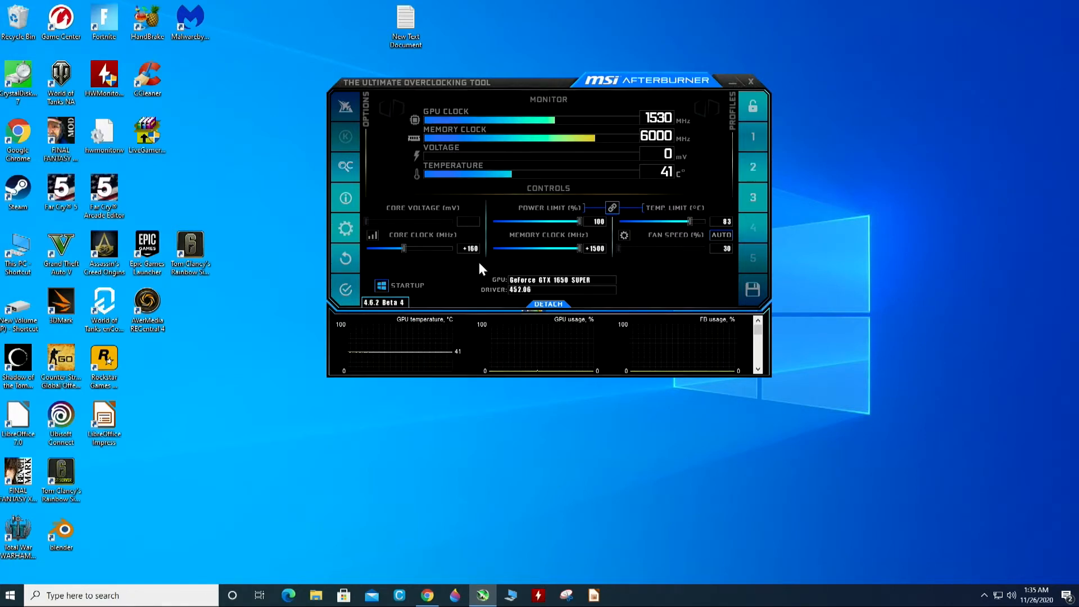
{"action": "mouse_move", "coordinate": [561, 279]}
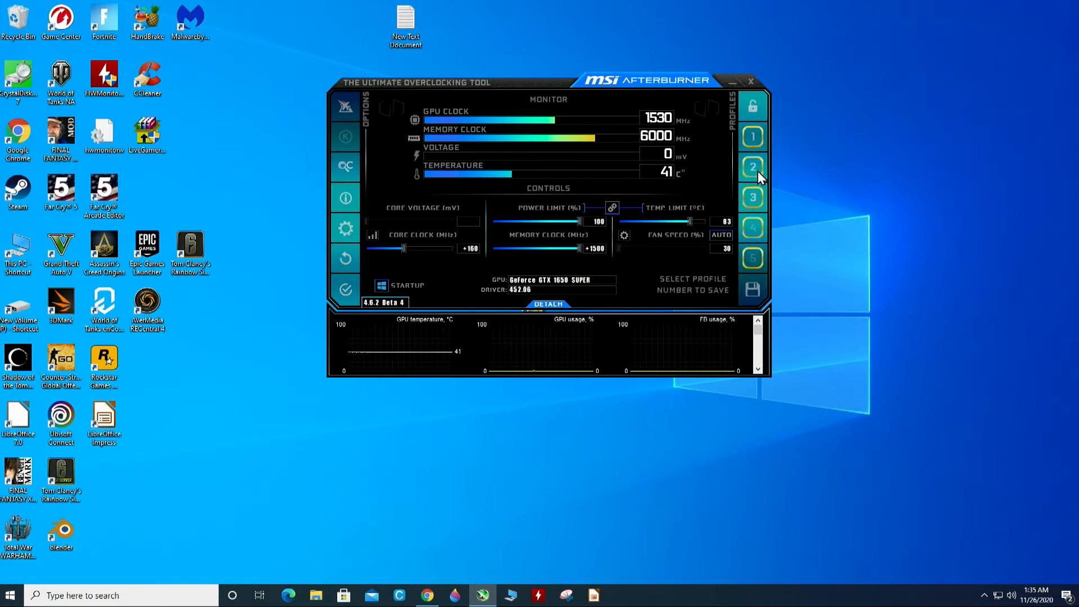
- Save the +160 core / +1500 memory overclock to profile 2
{"action": "left_click", "coordinate": [752, 166]}
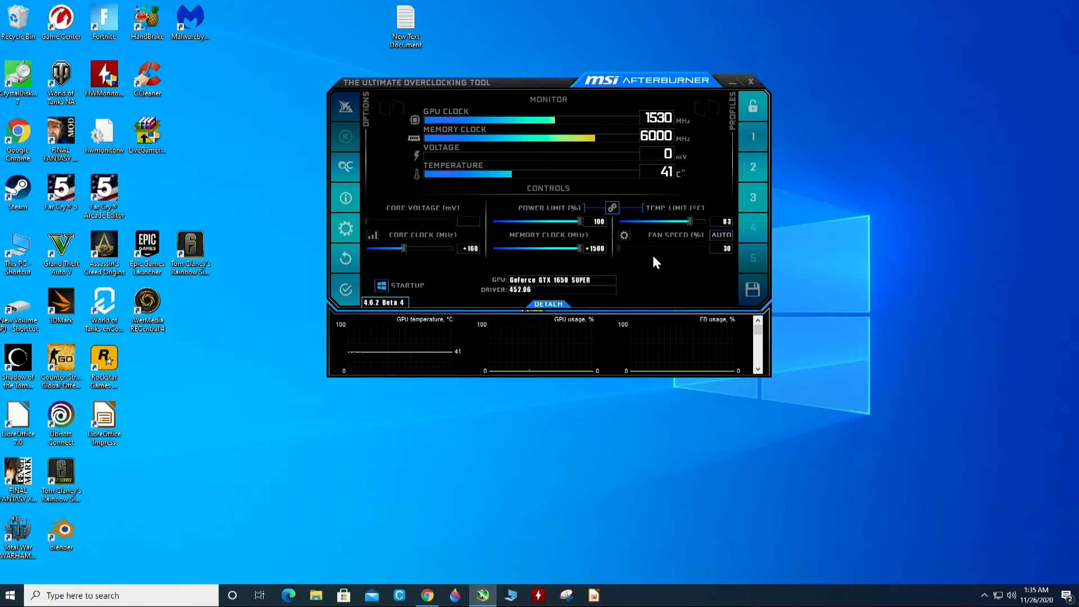
{"action": "mouse_move", "coordinate": [626, 255]}
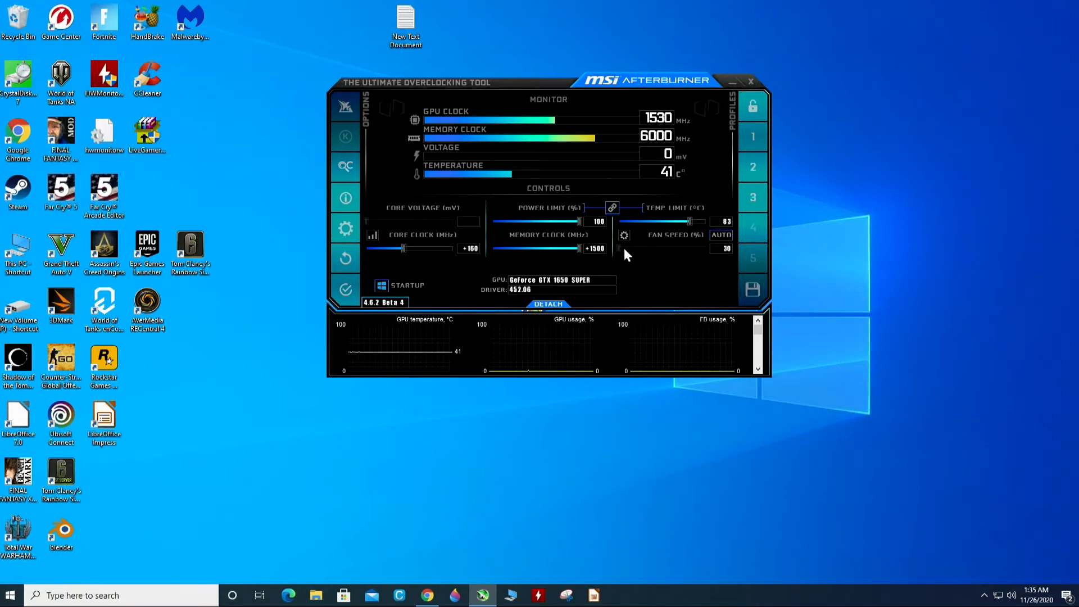
{"action": "mouse_move", "coordinate": [748, 230]}
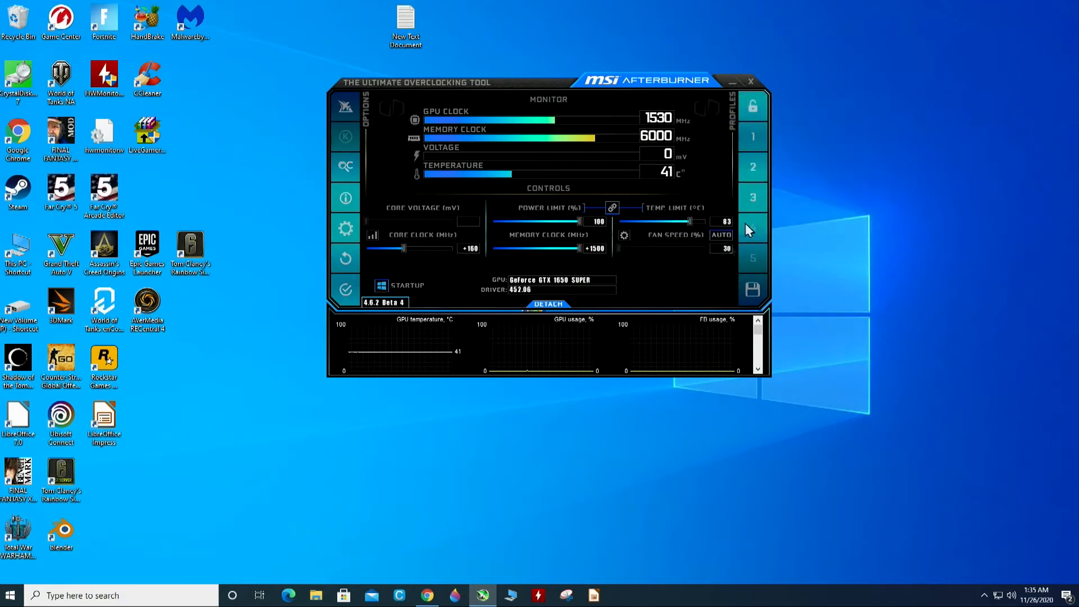
{"action": "mouse_move", "coordinate": [670, 268]}
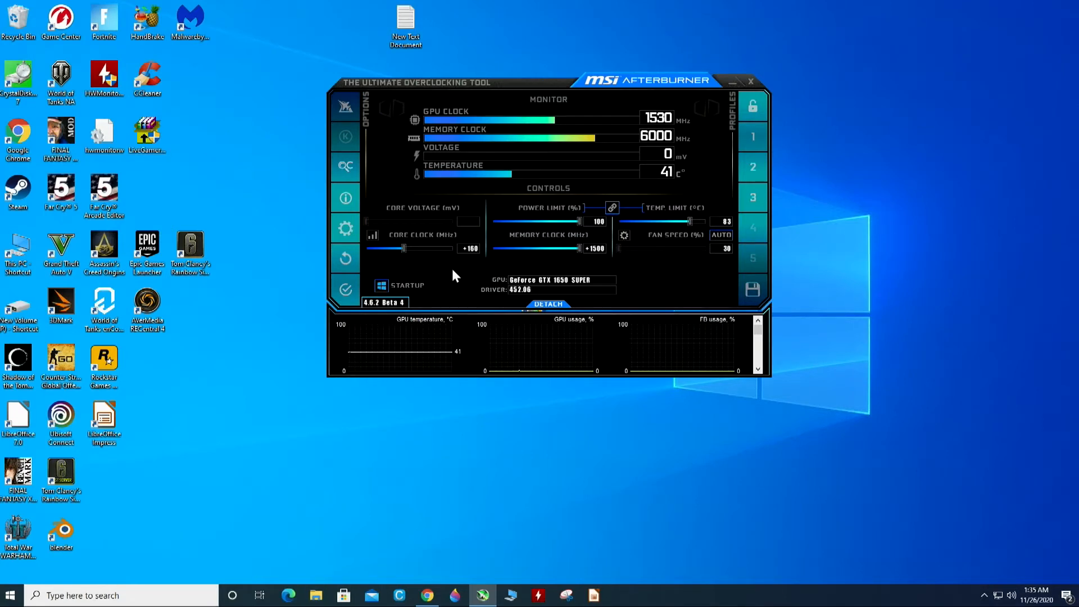
{"action": "mouse_move", "coordinate": [661, 236]}
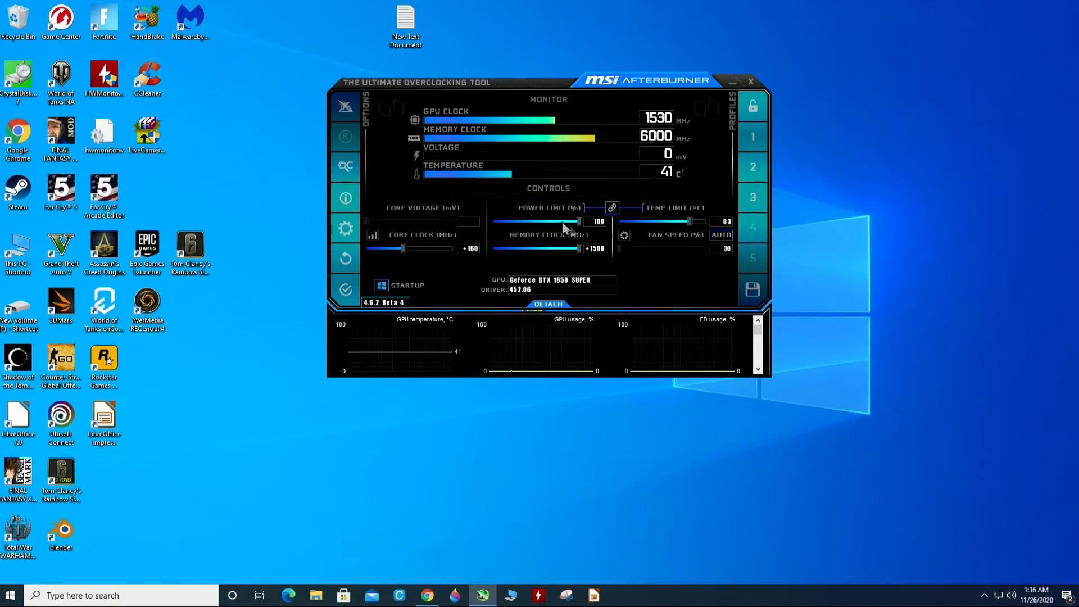
{"action": "mouse_move", "coordinate": [751, 165]}
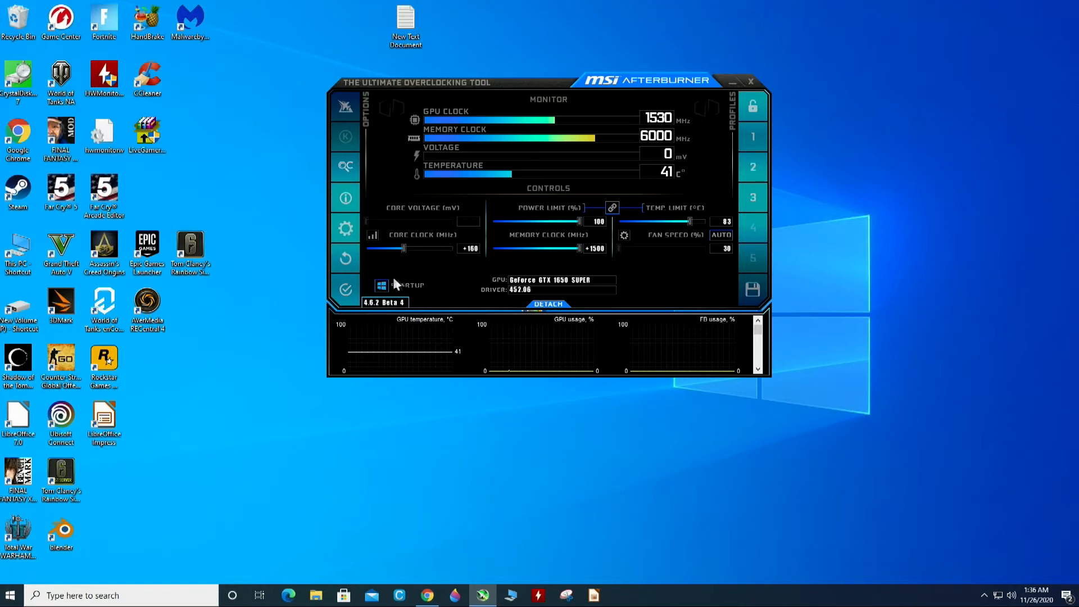
{"action": "mouse_move", "coordinate": [346, 288]}
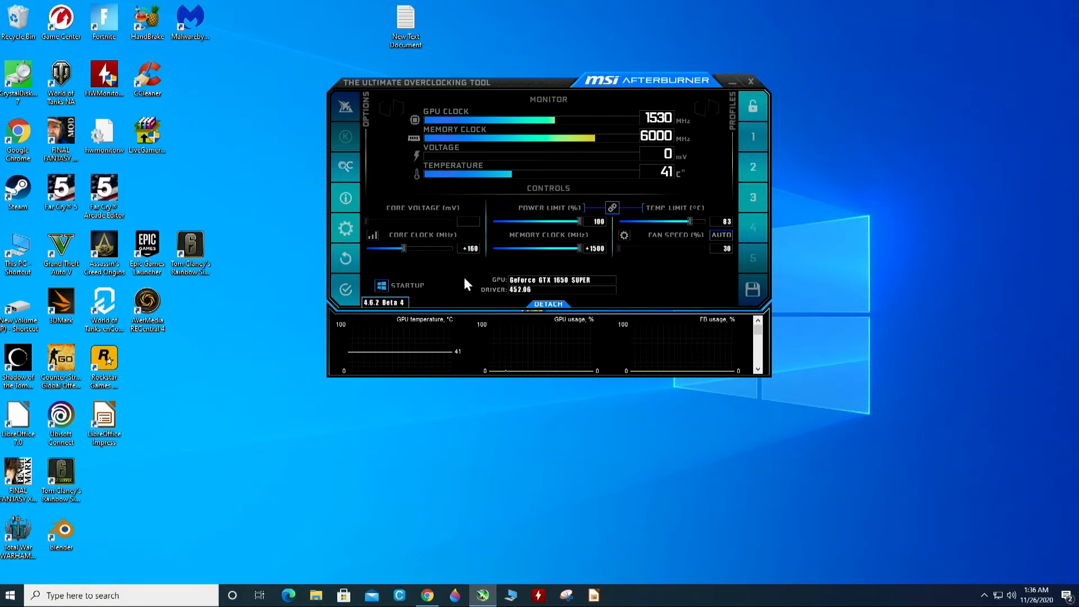
{"action": "mouse_move", "coordinate": [396, 287]}
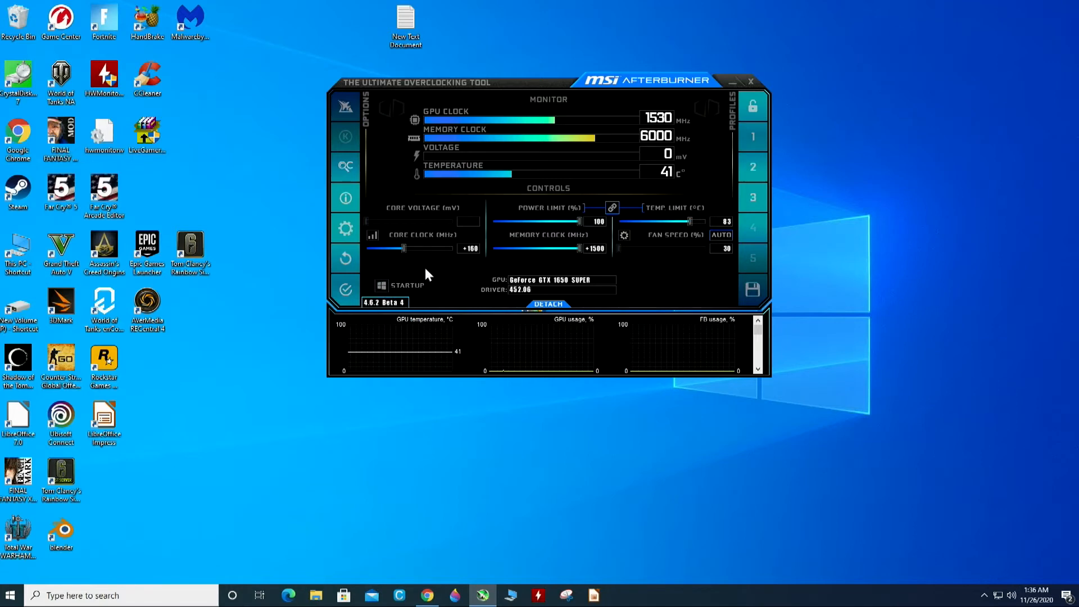
{"action": "mouse_move", "coordinate": [461, 282]}
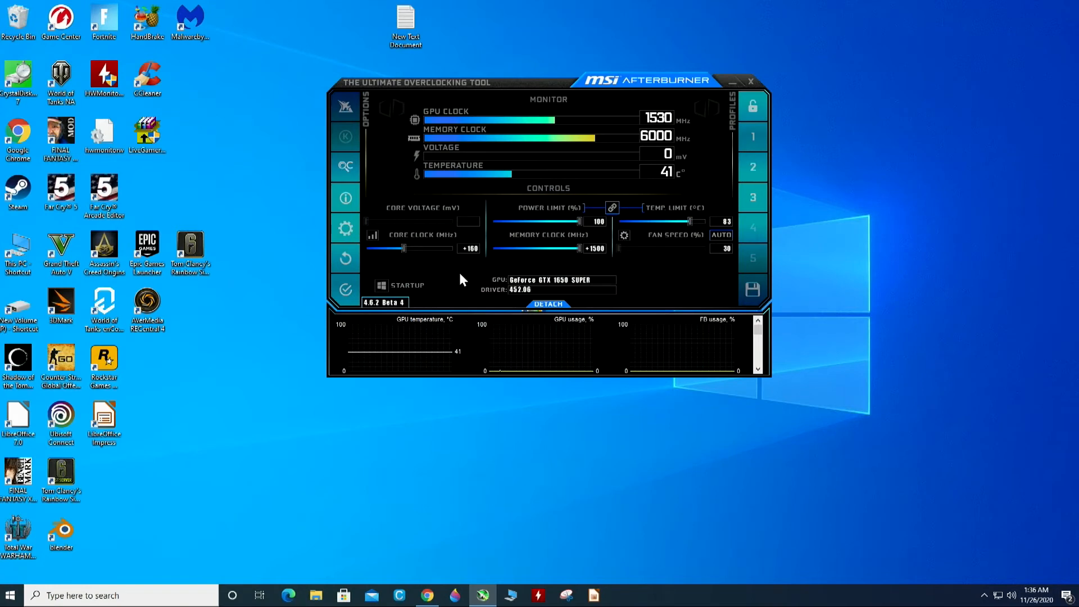
{"action": "mouse_move", "coordinate": [541, 98]}
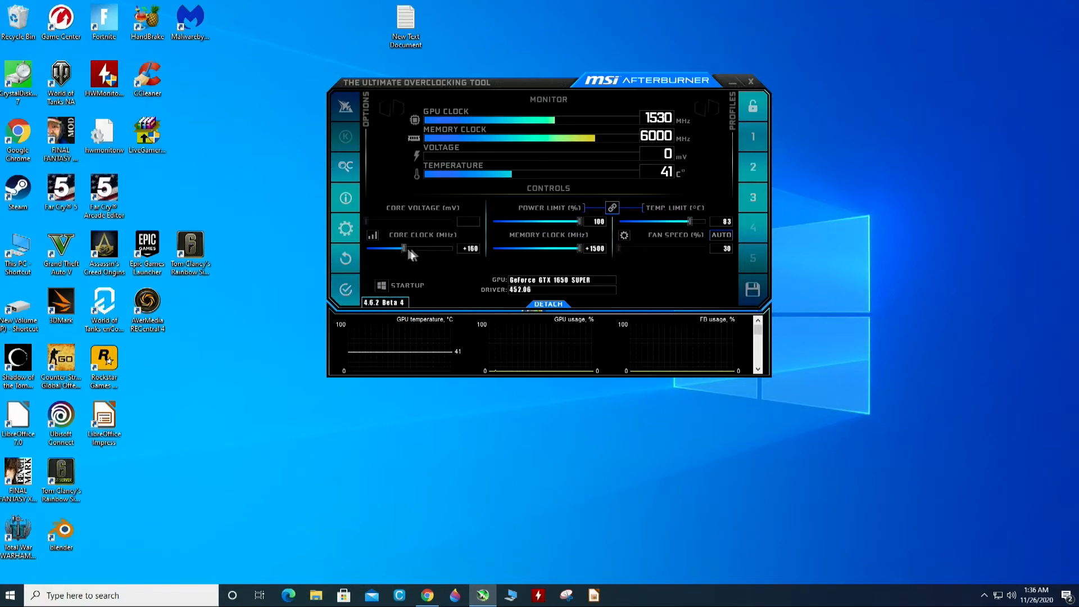
{"action": "mouse_move", "coordinate": [588, 237]}
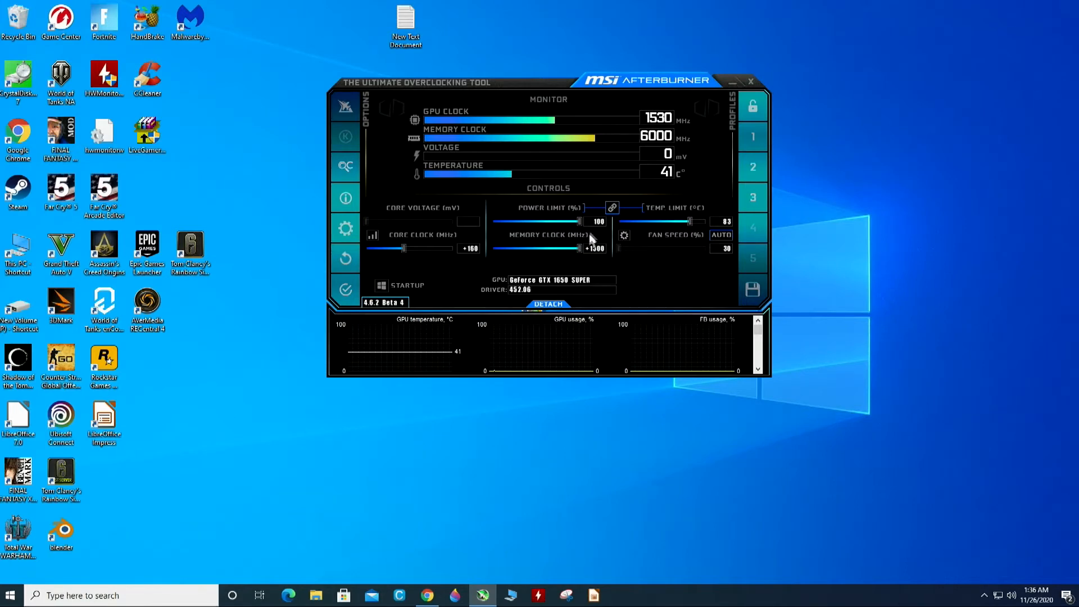
{"action": "mouse_move", "coordinate": [463, 277]}
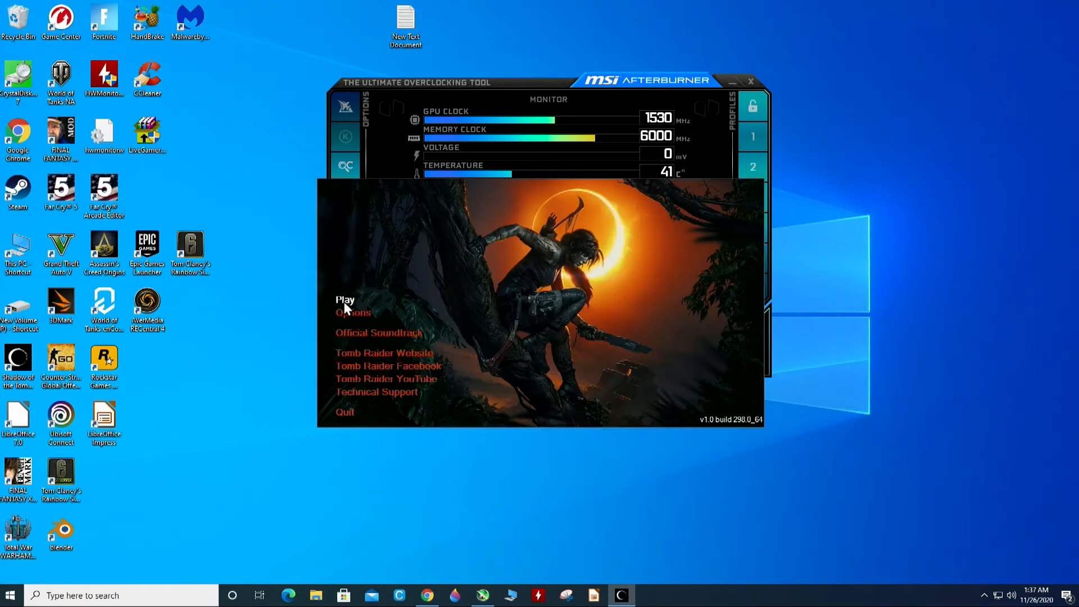
- Start Shadow of the Tomb Raider from its launcher and reach the main menu
{"action": "left_click", "coordinate": [344, 299]}
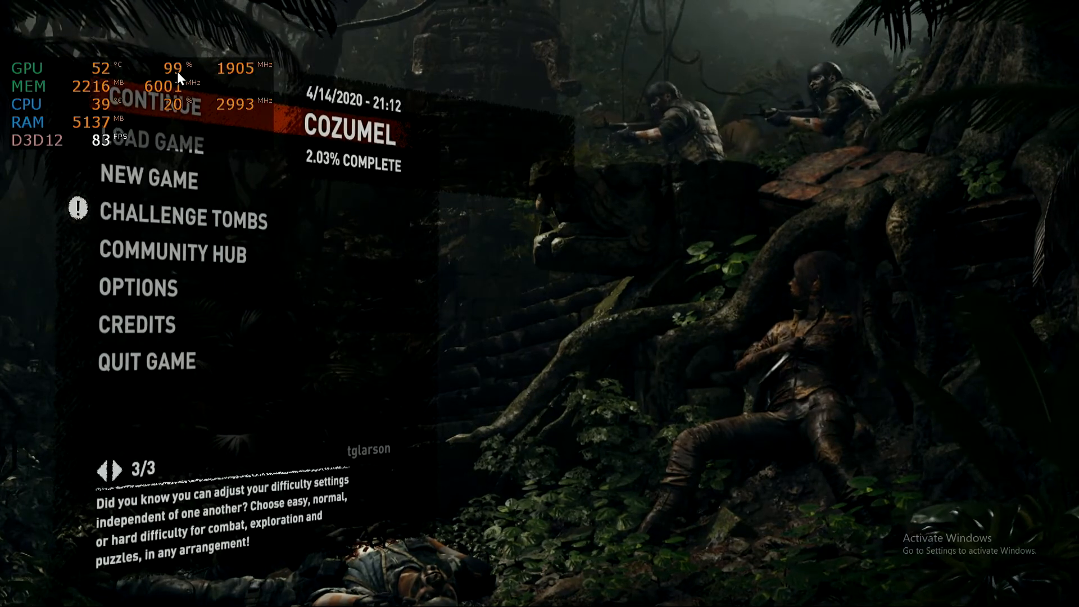
{"action": "mouse_move", "coordinate": [205, 74]}
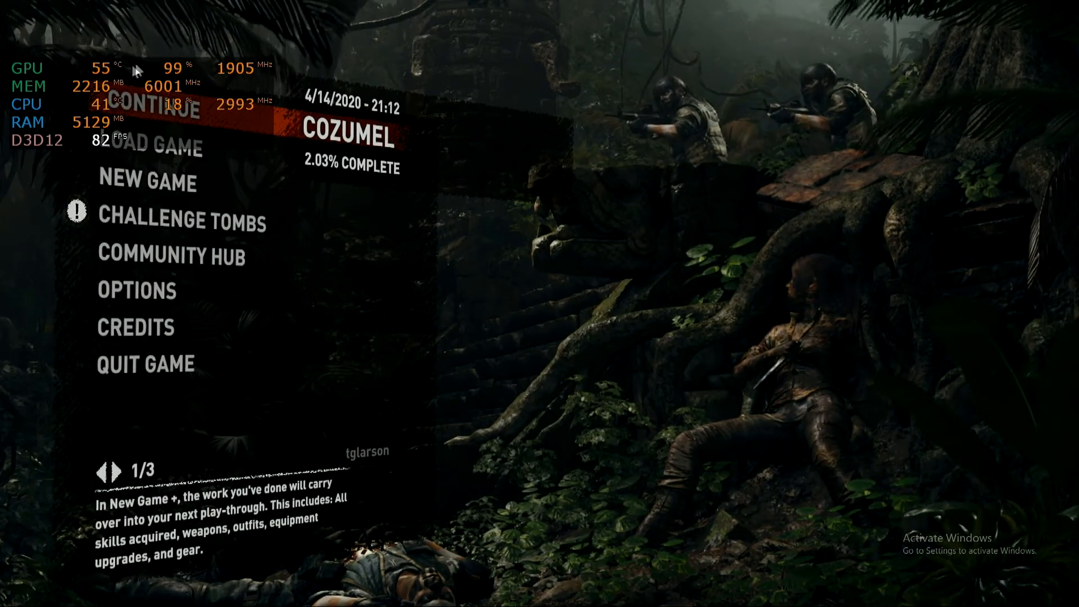
{"action": "left_click", "coordinate": [123, 471]}
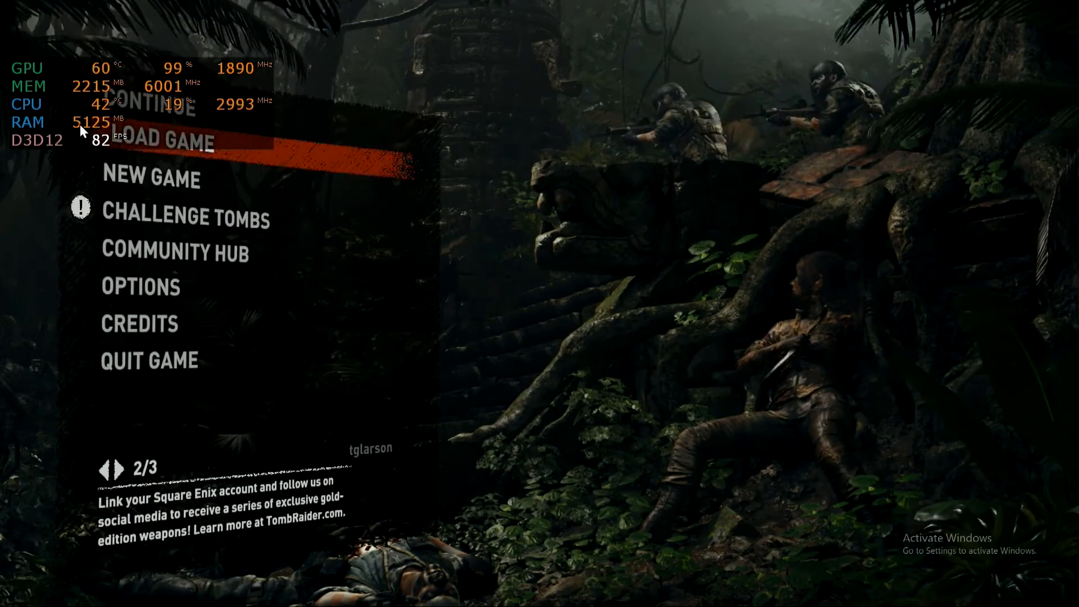
{"action": "left_click", "coordinate": [125, 469]}
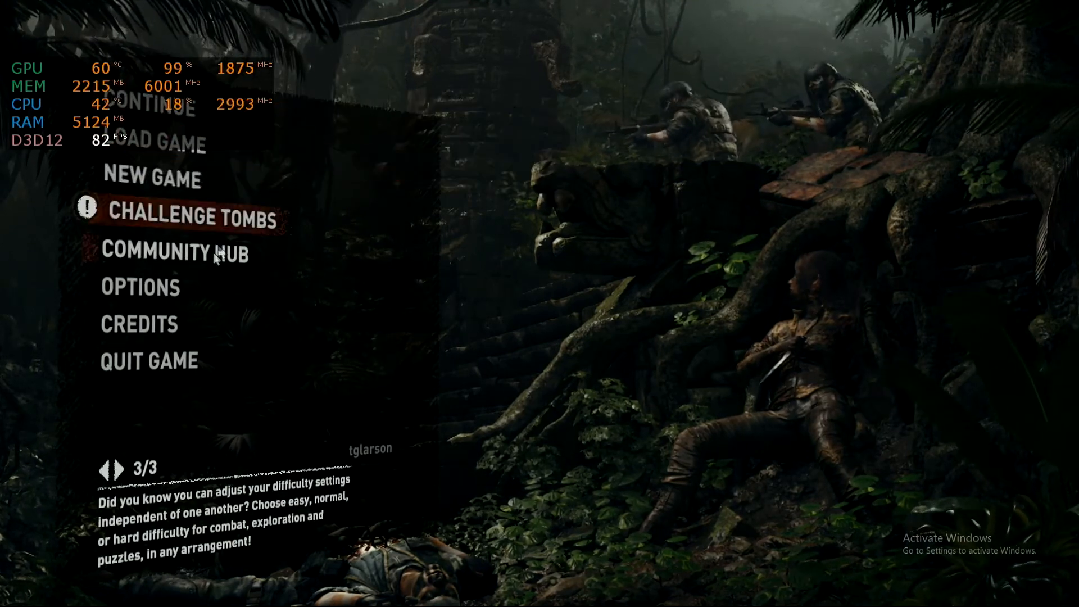
{"action": "mouse_move", "coordinate": [148, 286]}
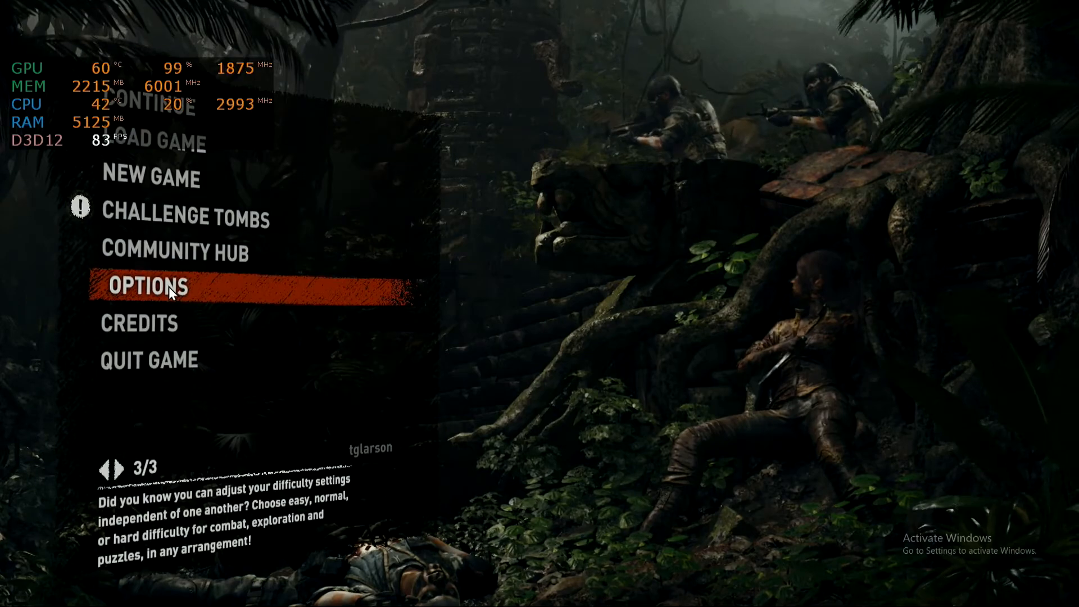
- Enter the game's Options to reach the Display/Graphics settings
{"action": "left_click", "coordinate": [146, 286]}
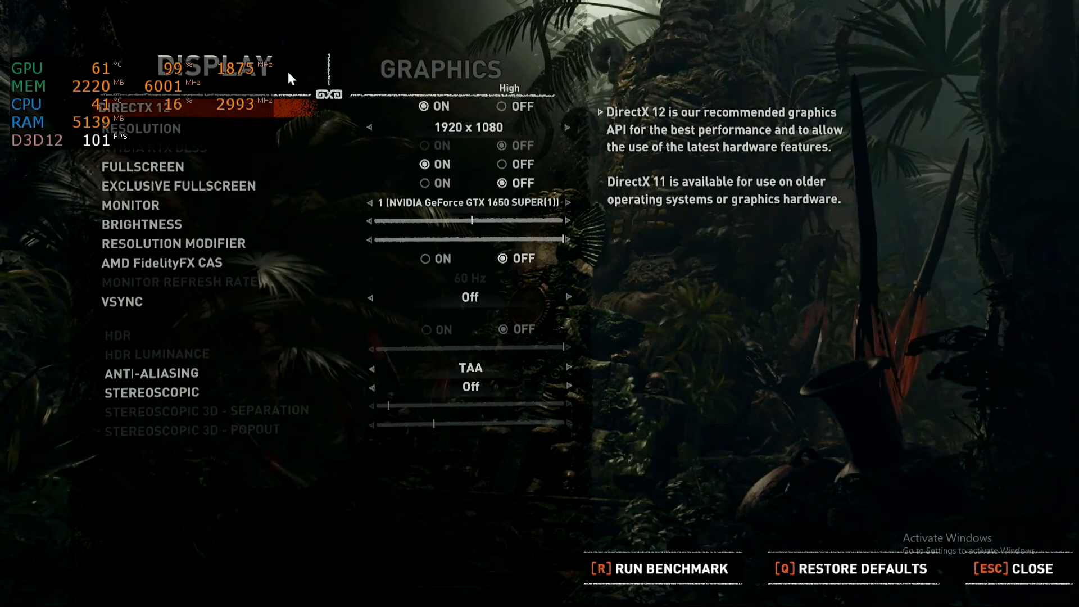
{"action": "mouse_move", "coordinate": [468, 127]}
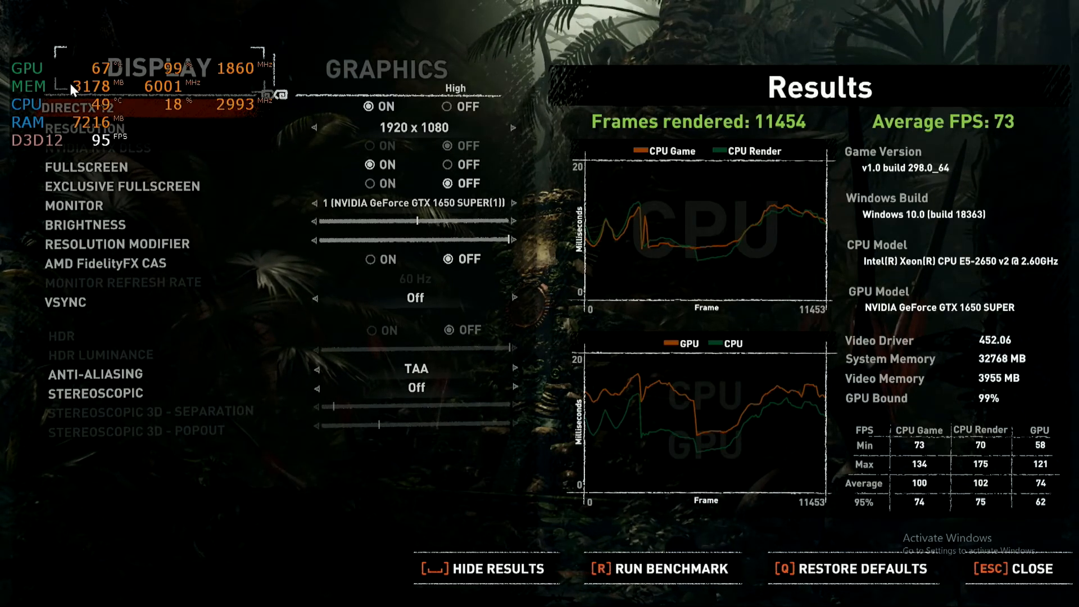
- Finish the built-in benchmark and view its 73 average FPS results
{"action": "left_click", "coordinate": [482, 596]}
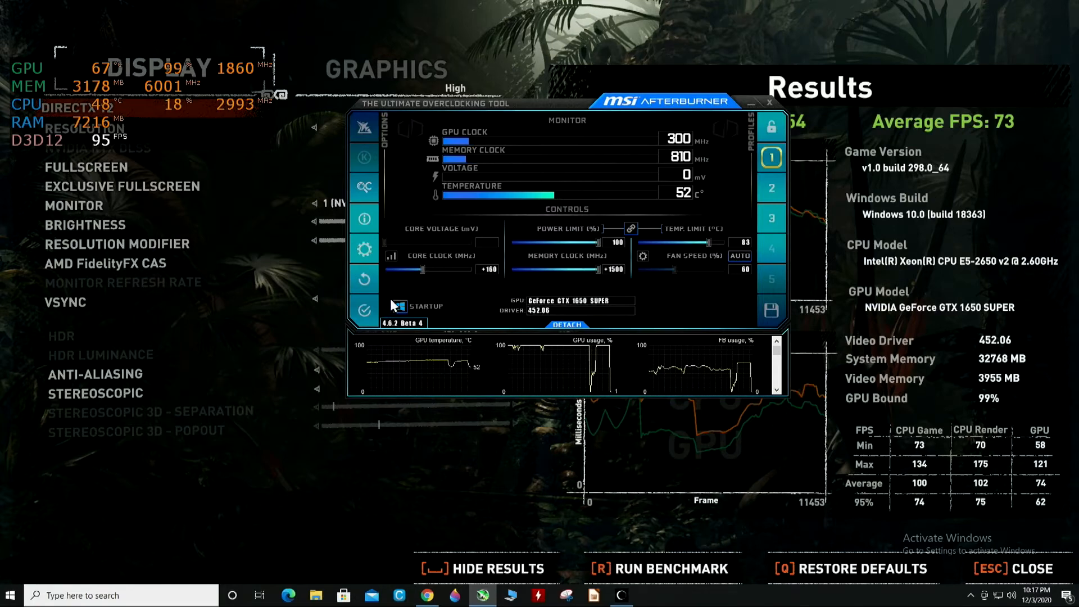
{"action": "mouse_move", "coordinate": [365, 310]}
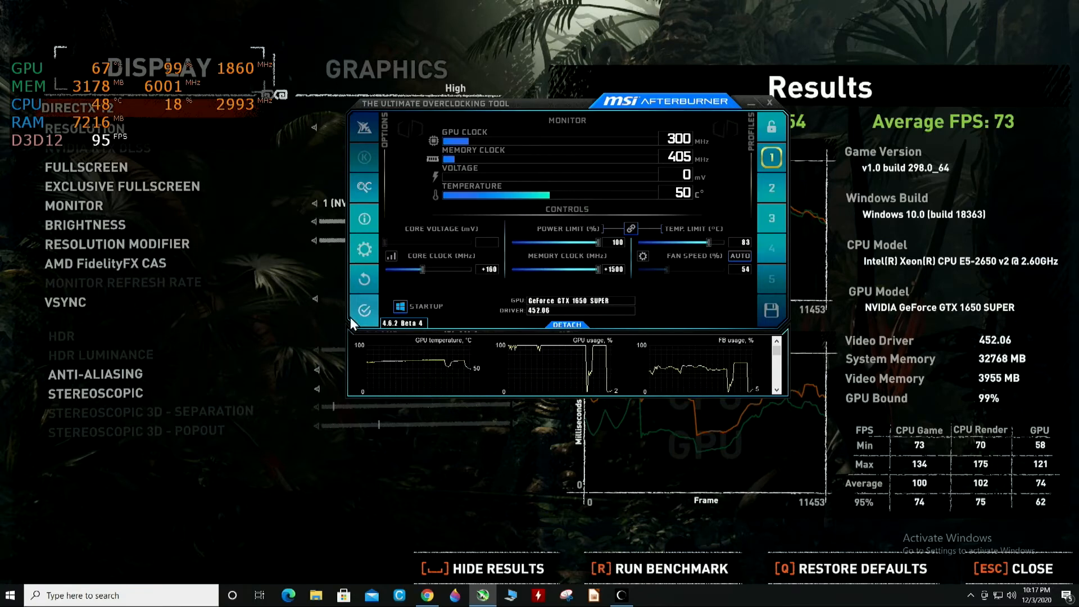
- Bring MSI Afterburner up over the benchmark results with the +160/+1500 overclock loaded
{"action": "left_click", "coordinate": [364, 310]}
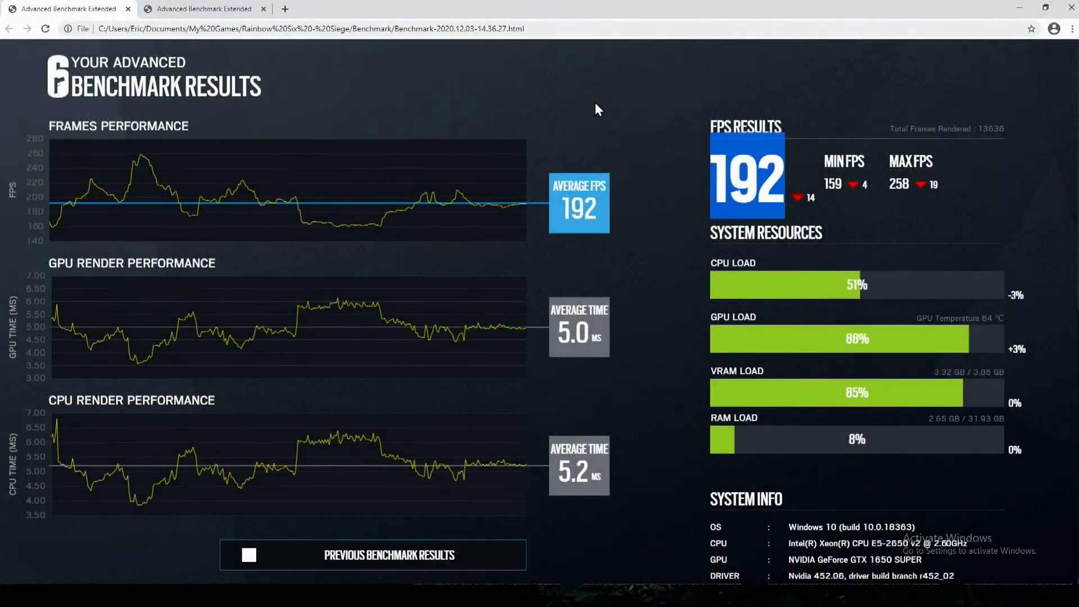
{"action": "mouse_move", "coordinate": [645, 211]}
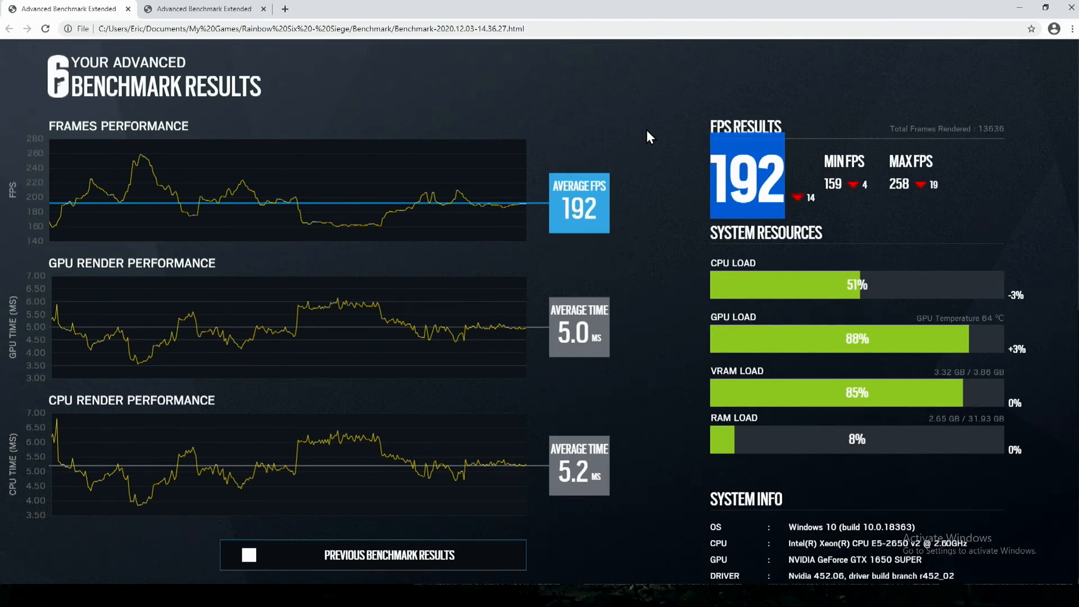
{"action": "mouse_move", "coordinate": [220, 26]}
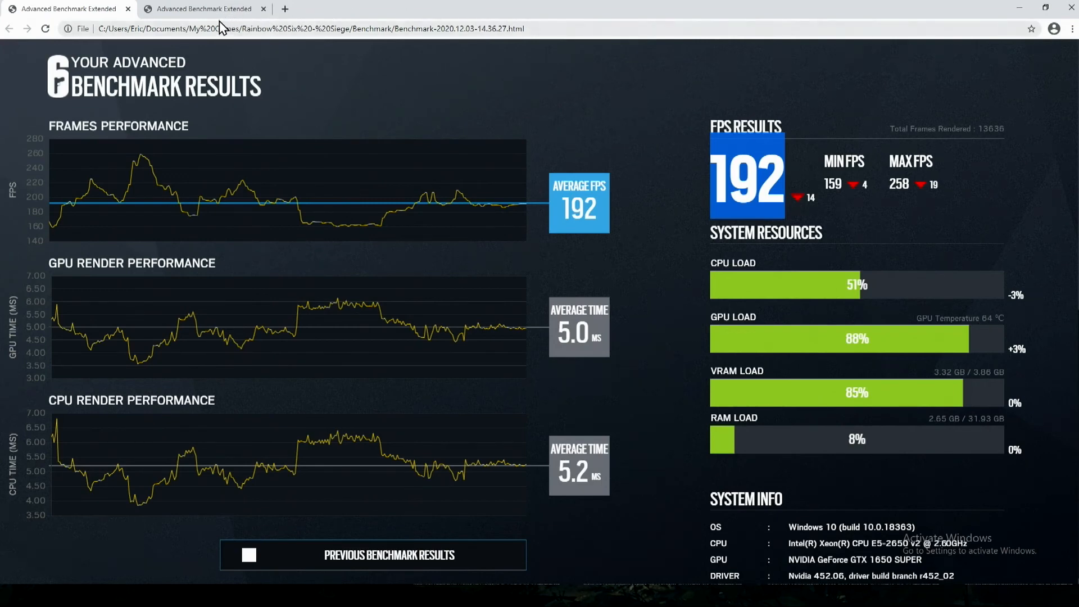